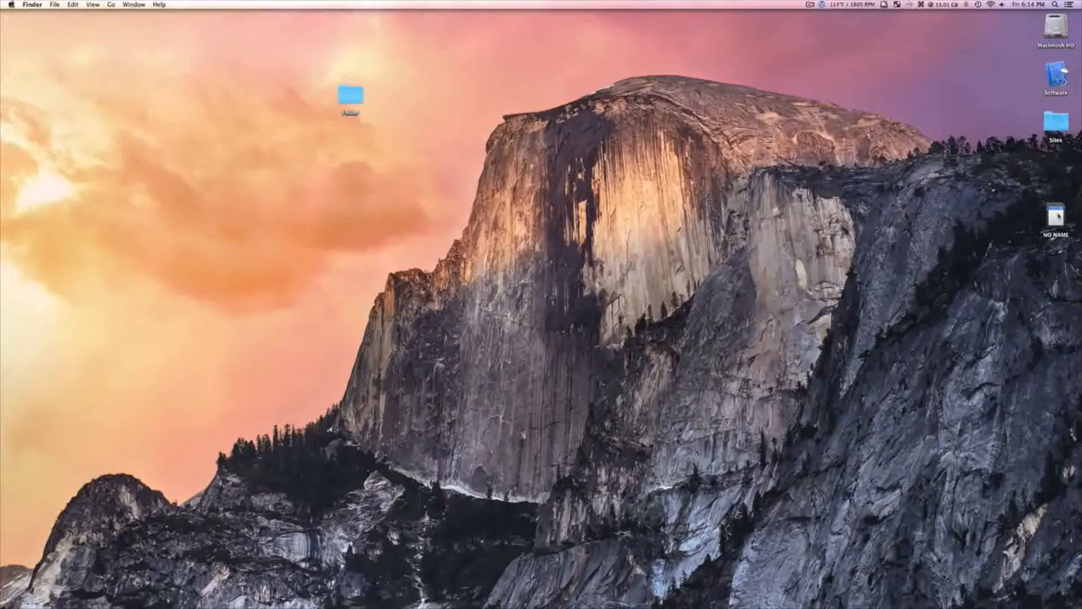
double_click(1055, 218)
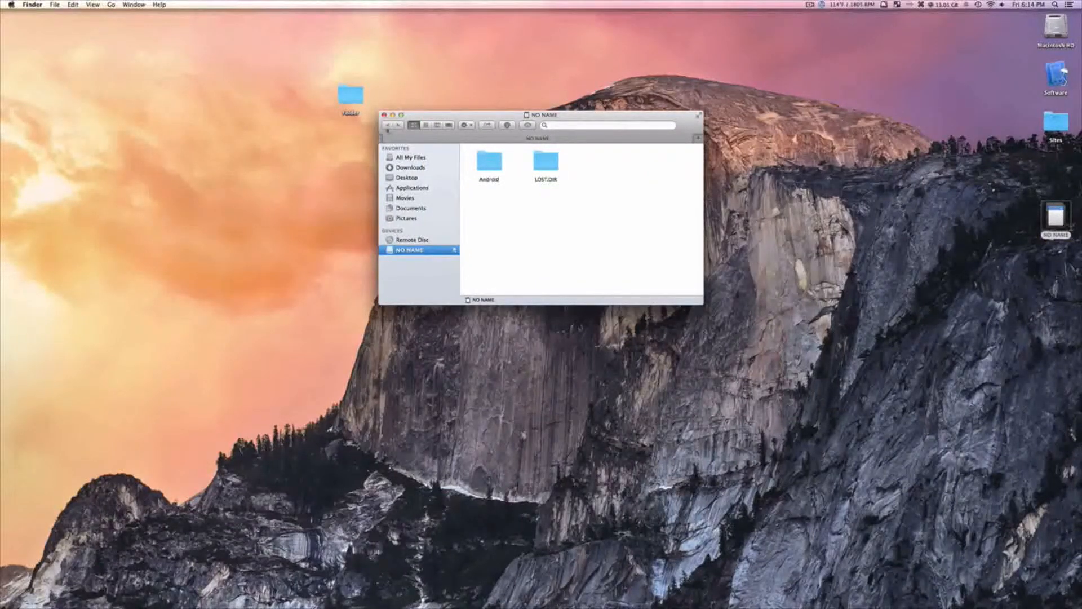
left_click(385, 115)
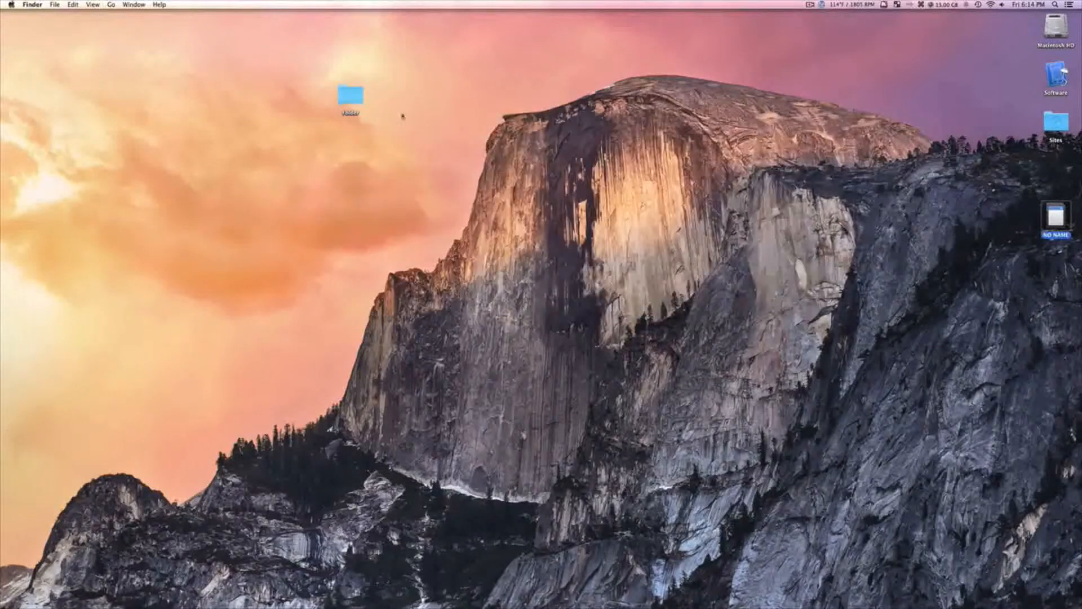